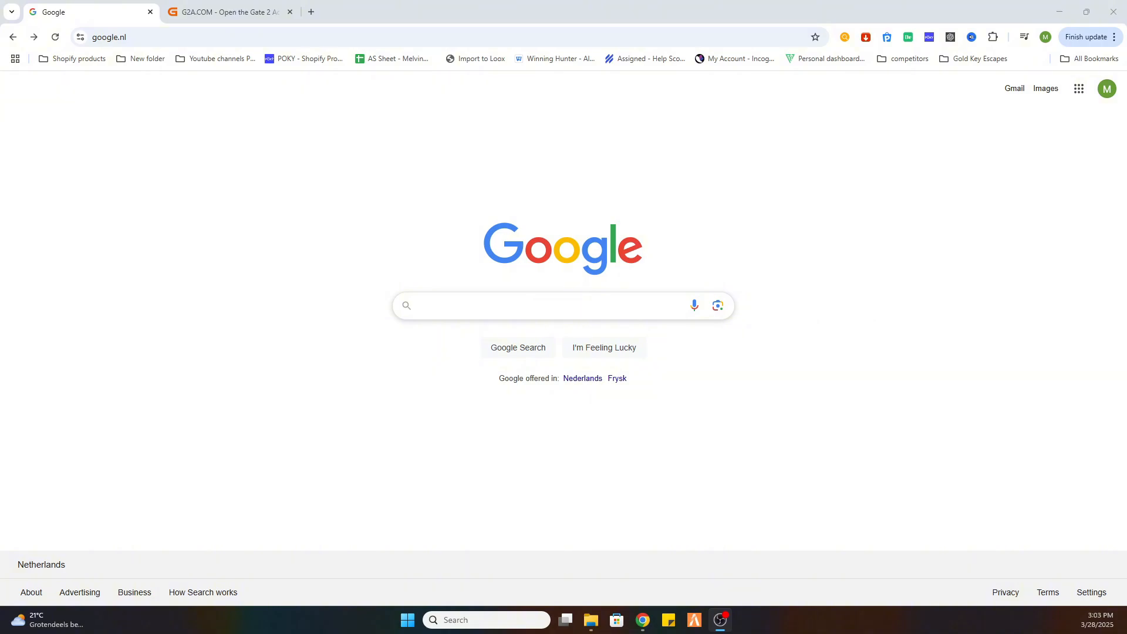
{"action": "mouse_move", "coordinate": [791, 243]}
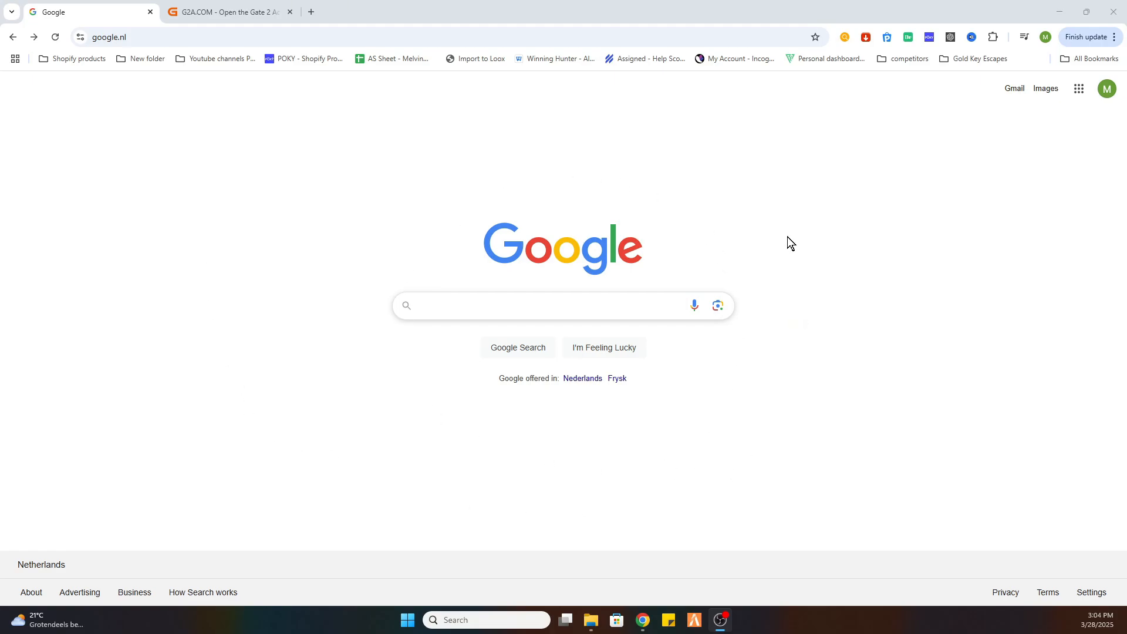
{"action": "mouse_move", "coordinate": [874, 378]}
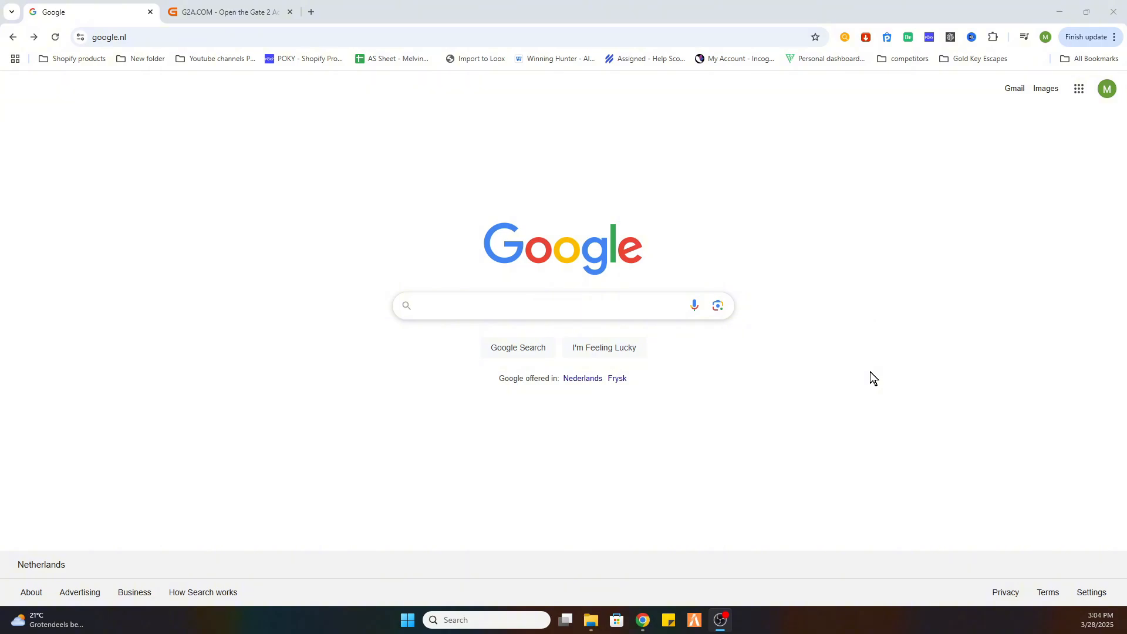
Search Google for Steam and reach the MiSide Steam store page priced 14,79€.
{"action": "left_click", "coordinate": [532, 304]}
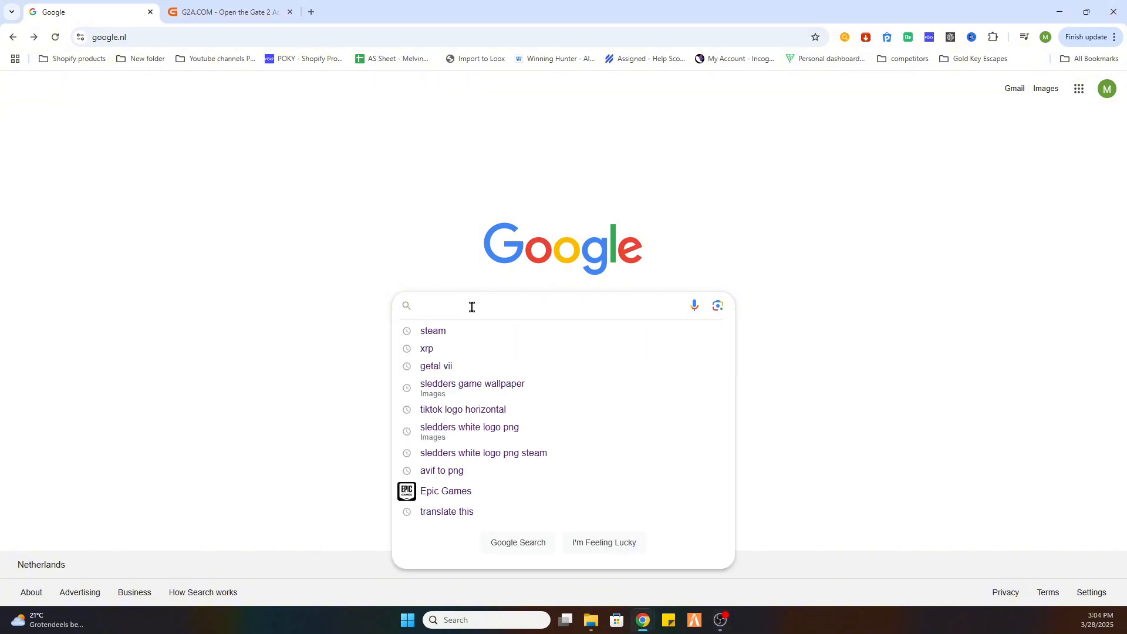
{"action": "mouse_move", "coordinate": [482, 339]}
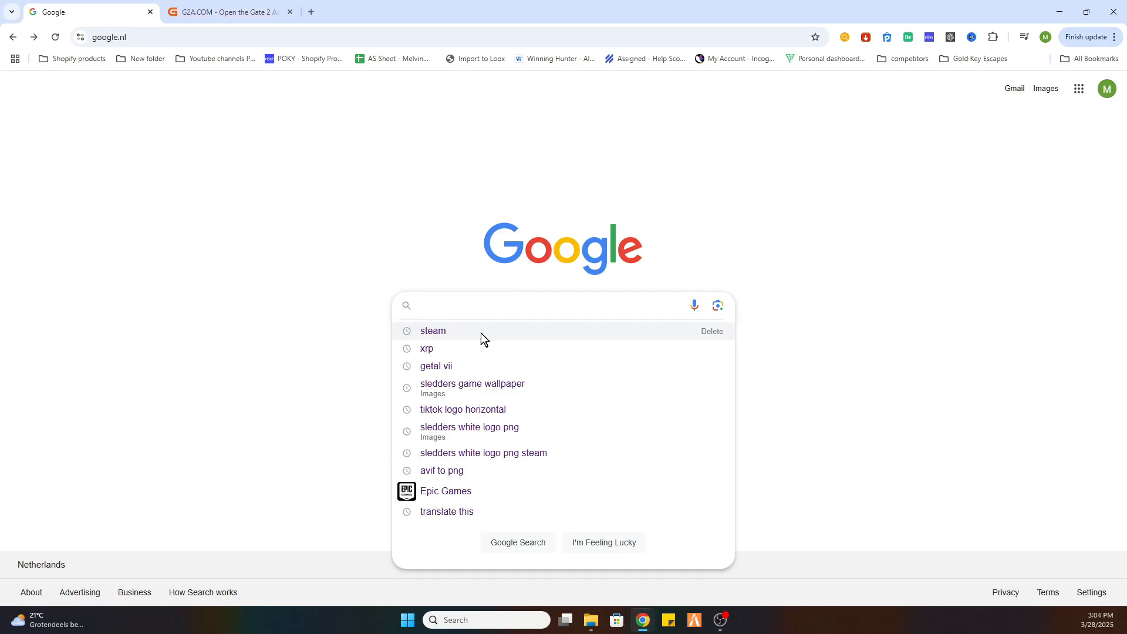
{"action": "left_click", "coordinate": [433, 331]}
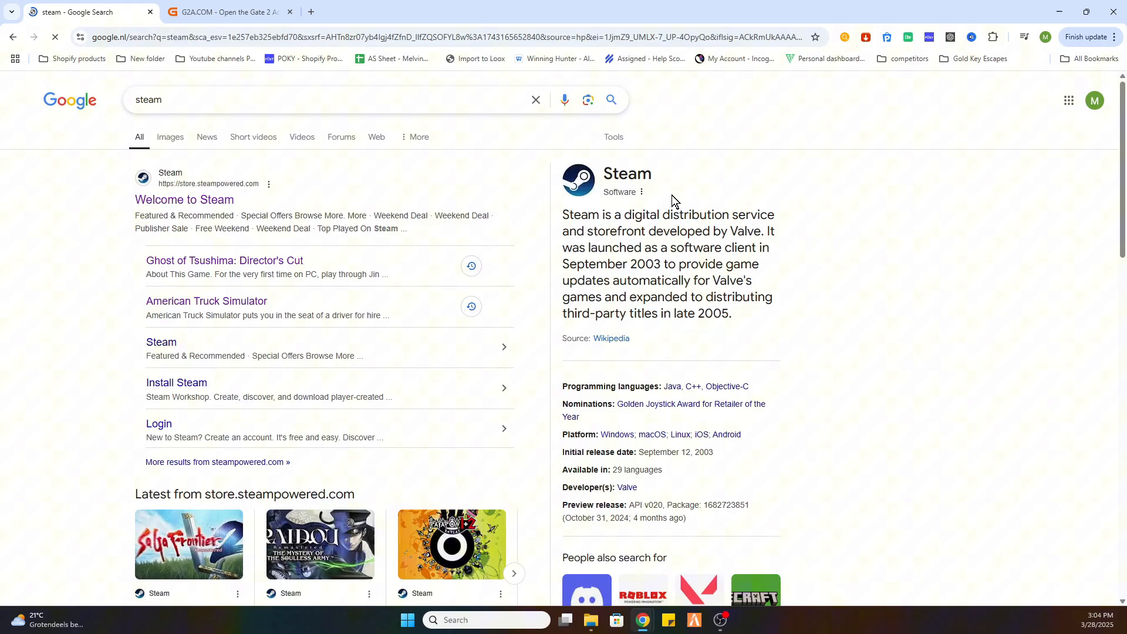
{"action": "left_click", "coordinate": [183, 199]}
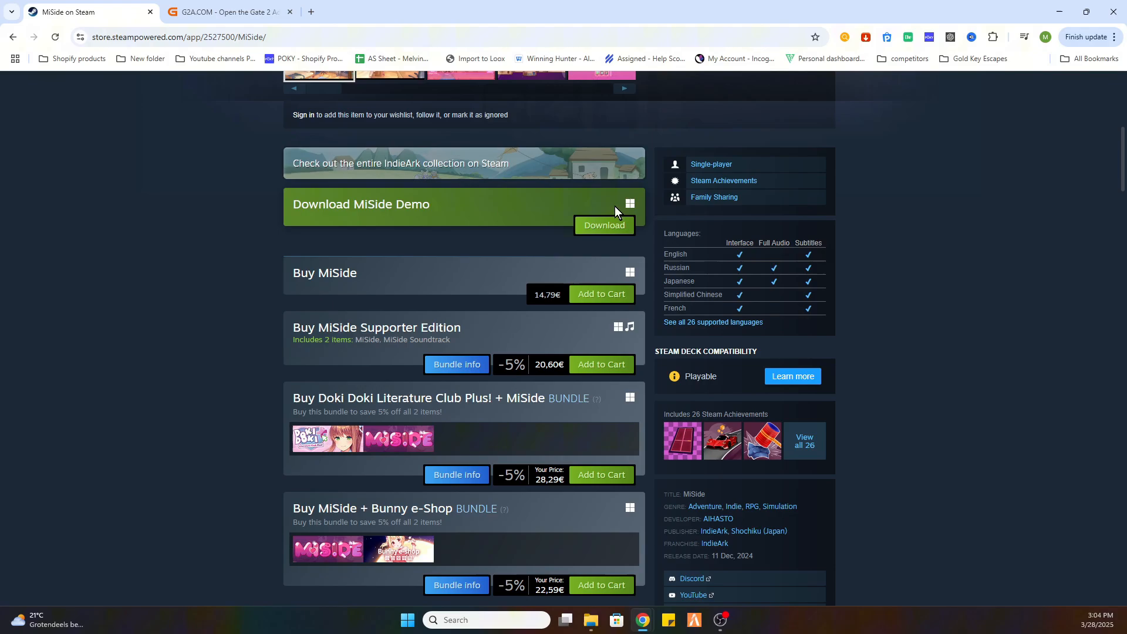
{"action": "mouse_move", "coordinate": [546, 207]}
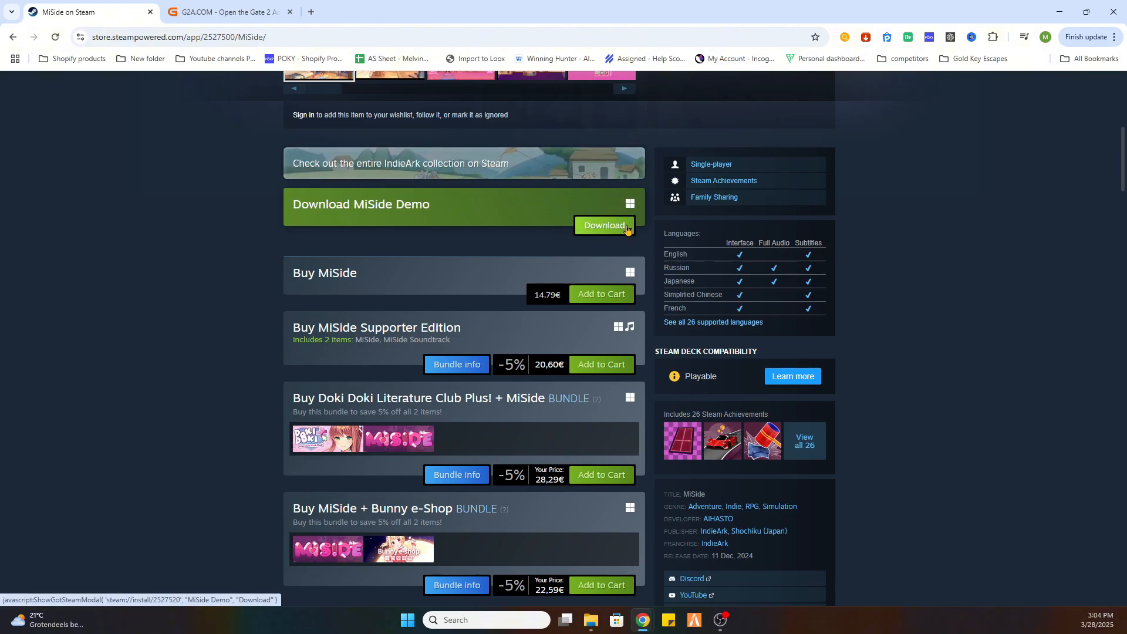
{"action": "mouse_move", "coordinate": [508, 307]}
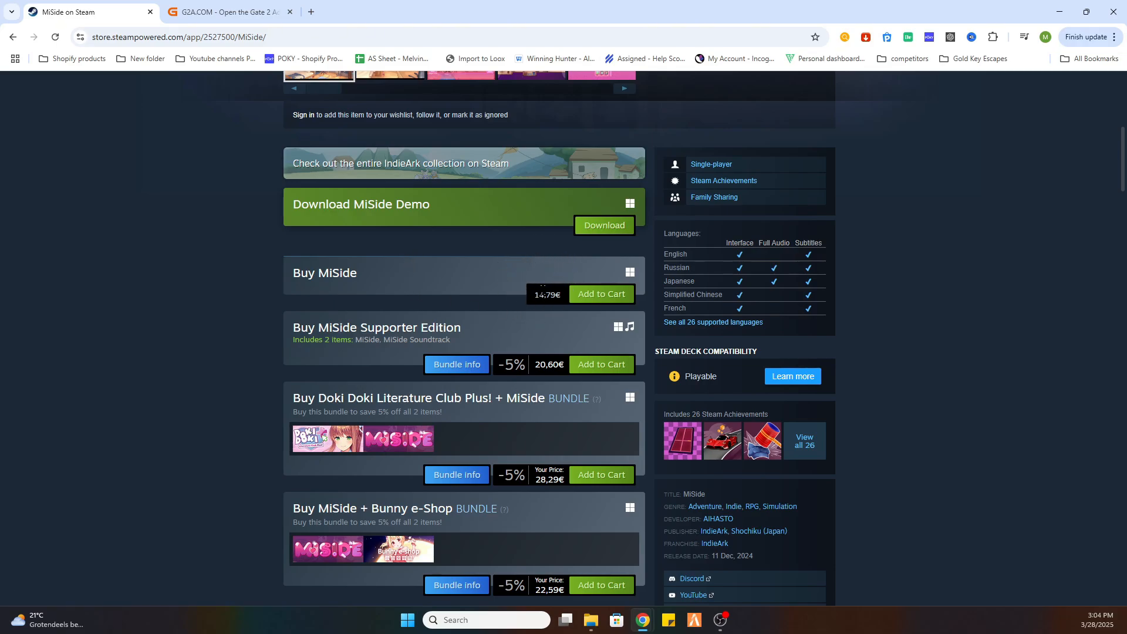
{"action": "mouse_move", "coordinate": [541, 296]}
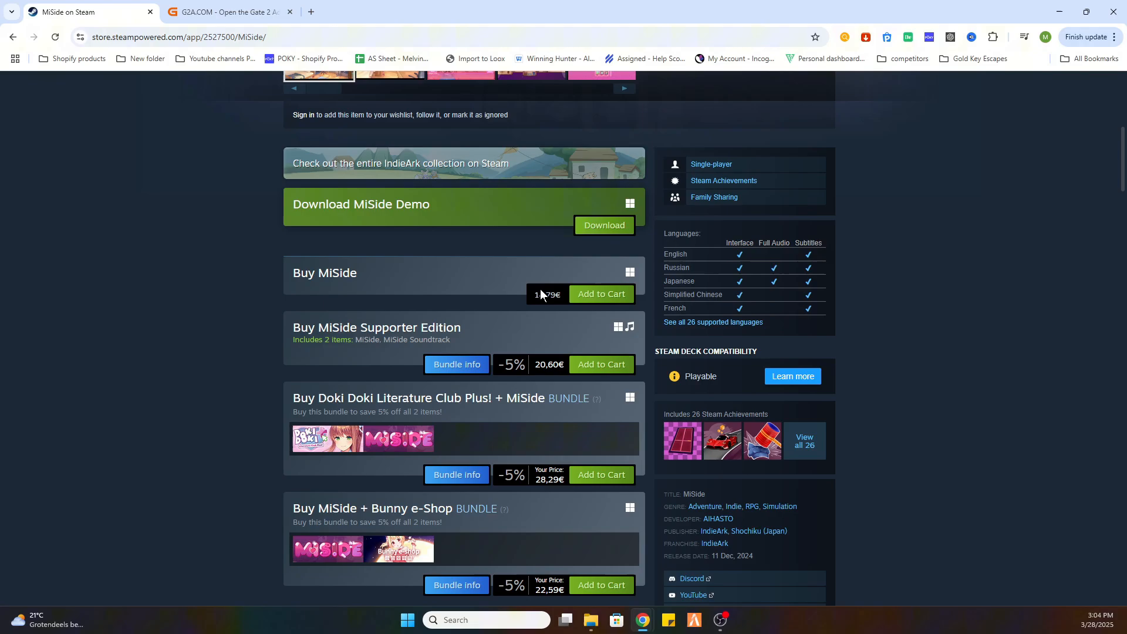
{"action": "mouse_move", "coordinate": [547, 254]}
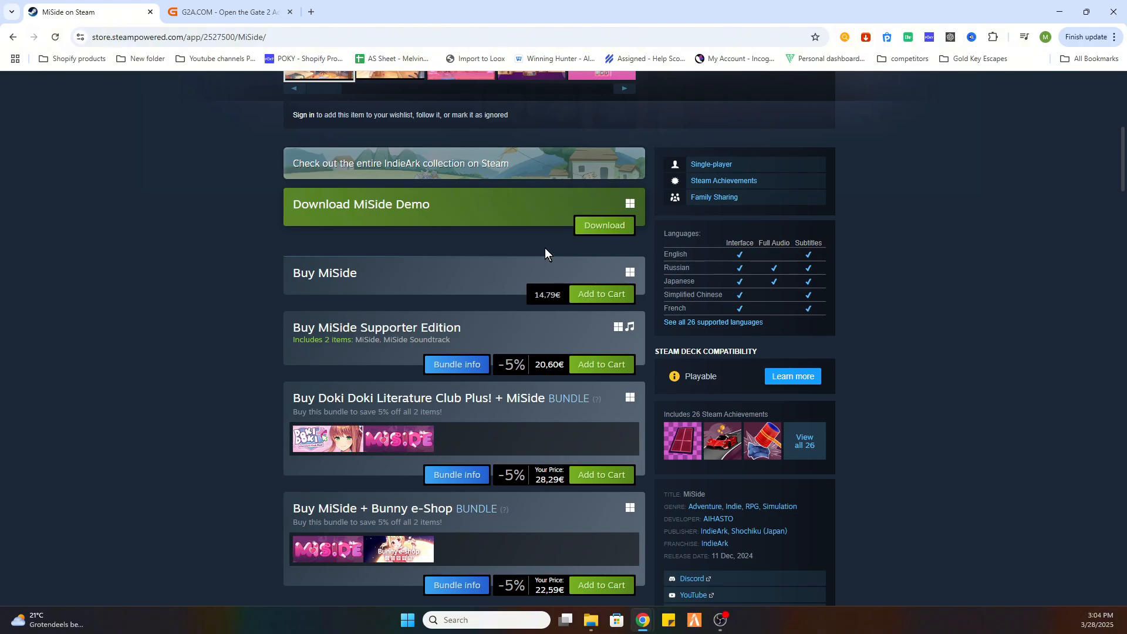
{"action": "mouse_move", "coordinate": [543, 278]}
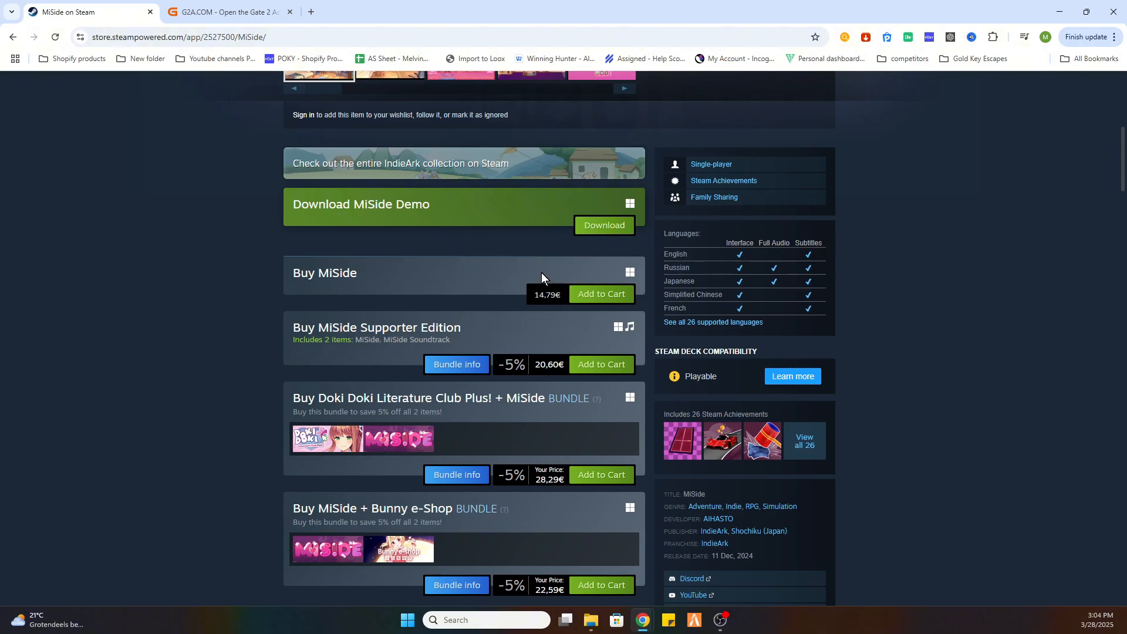
{"action": "mouse_move", "coordinate": [462, 258]}
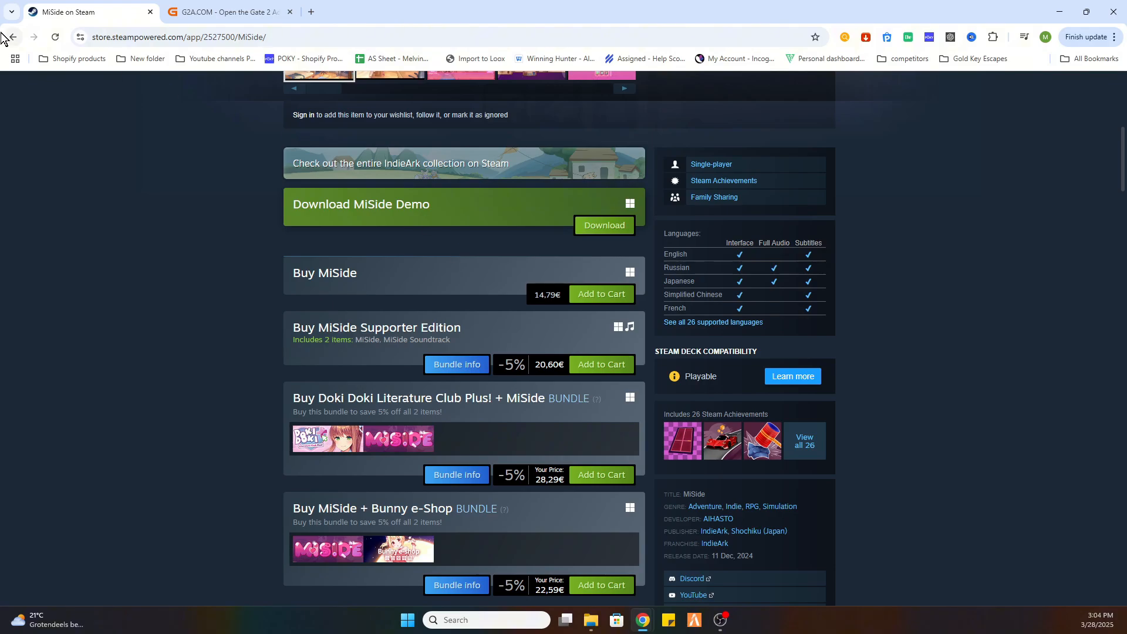
Search G2A for 'MiSide'.
{"action": "left_click", "coordinate": [230, 12]}
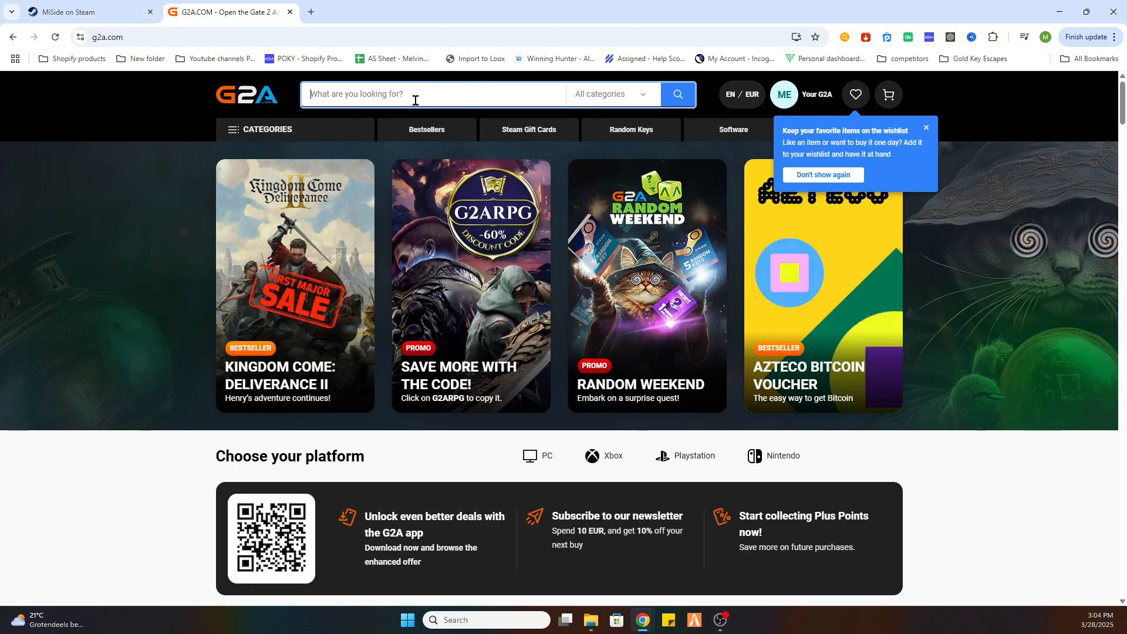
{"action": "type", "text": "MiSide"}
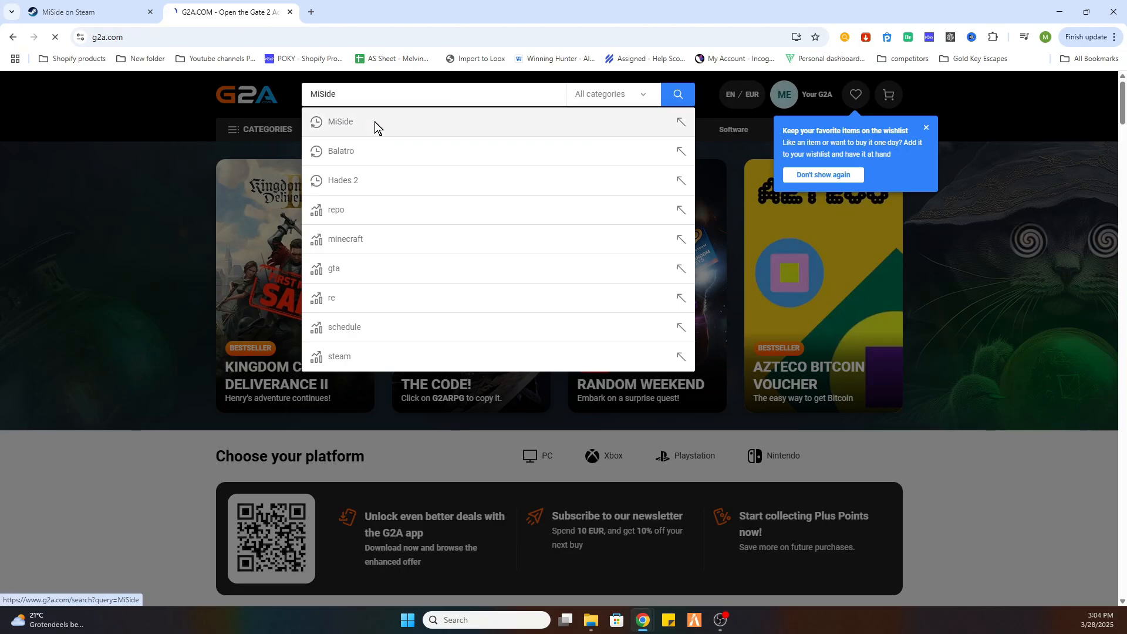
{"action": "left_click", "coordinate": [340, 121]}
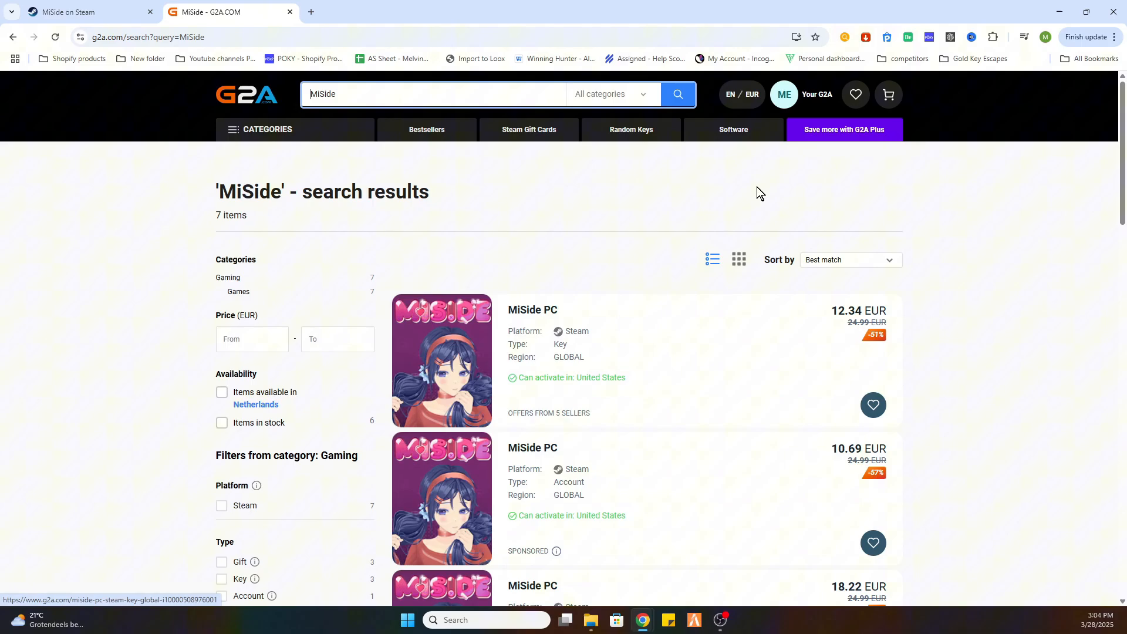
Filter to Games, sort by lowest price, and open the 10.26 EUR MiSide PC account.
{"action": "left_click", "coordinate": [855, 94]}
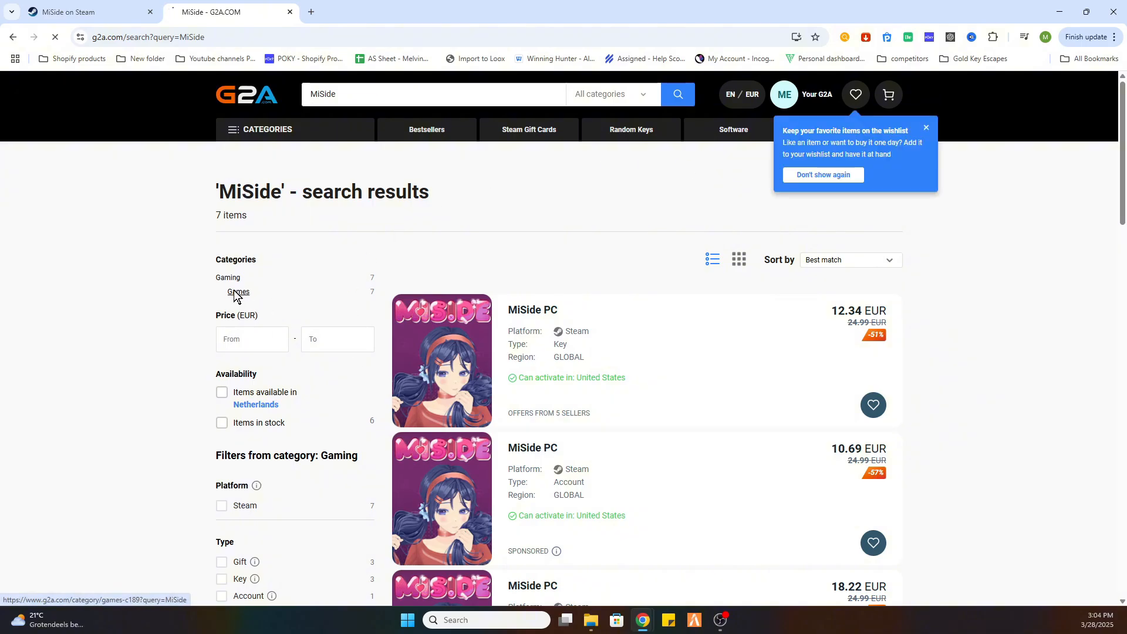
{"action": "left_click", "coordinate": [238, 291]}
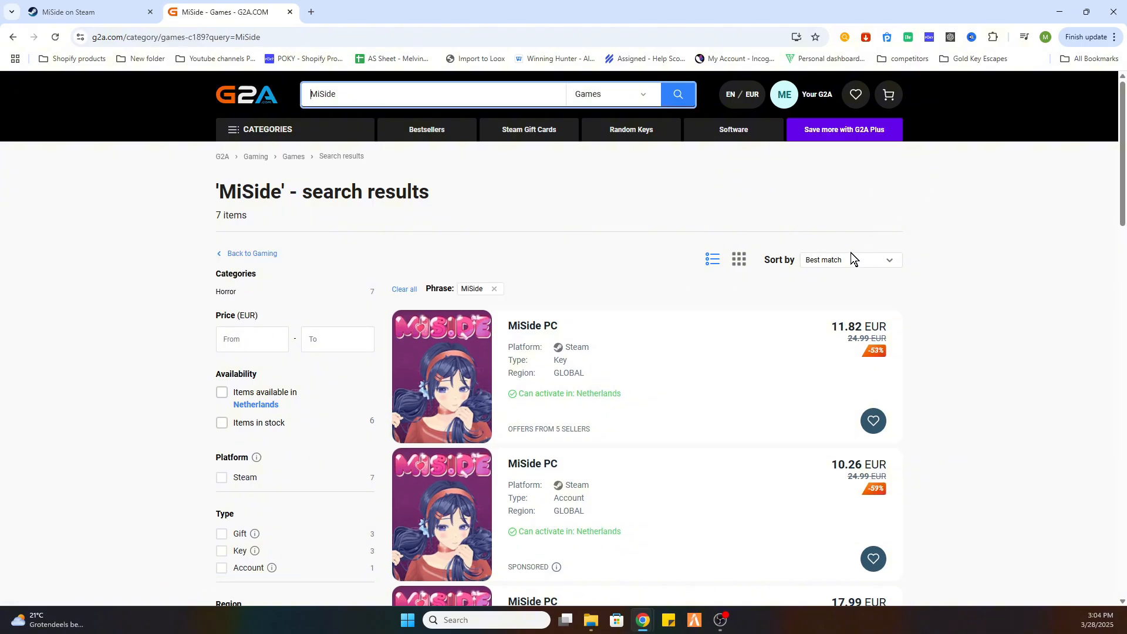
{"action": "left_click", "coordinate": [848, 259]}
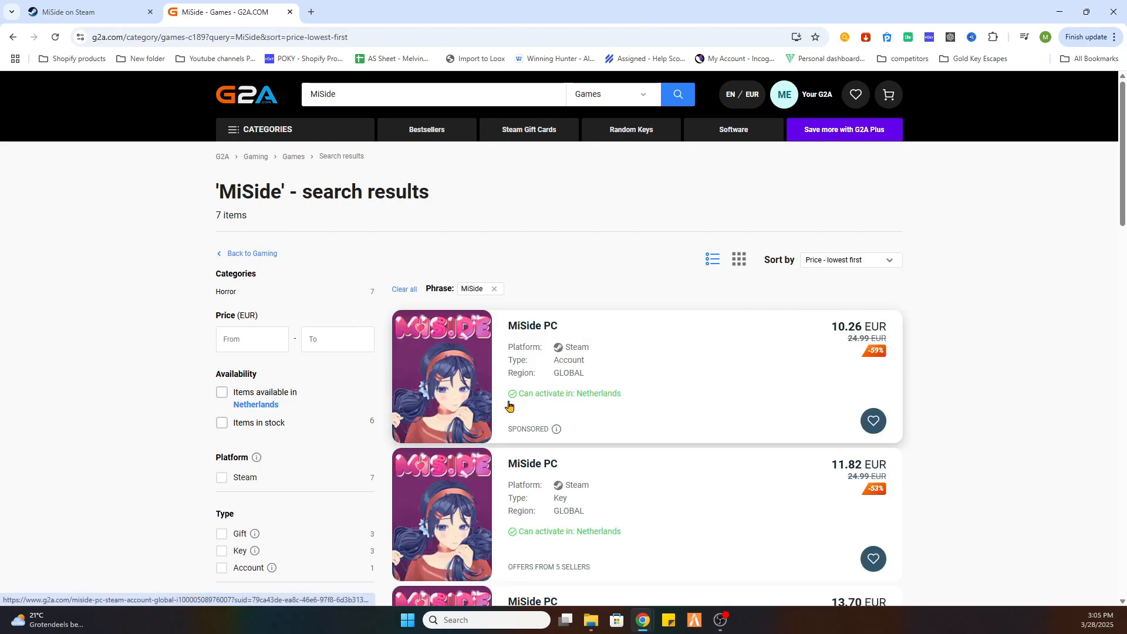
{"action": "left_click", "coordinate": [854, 94]}
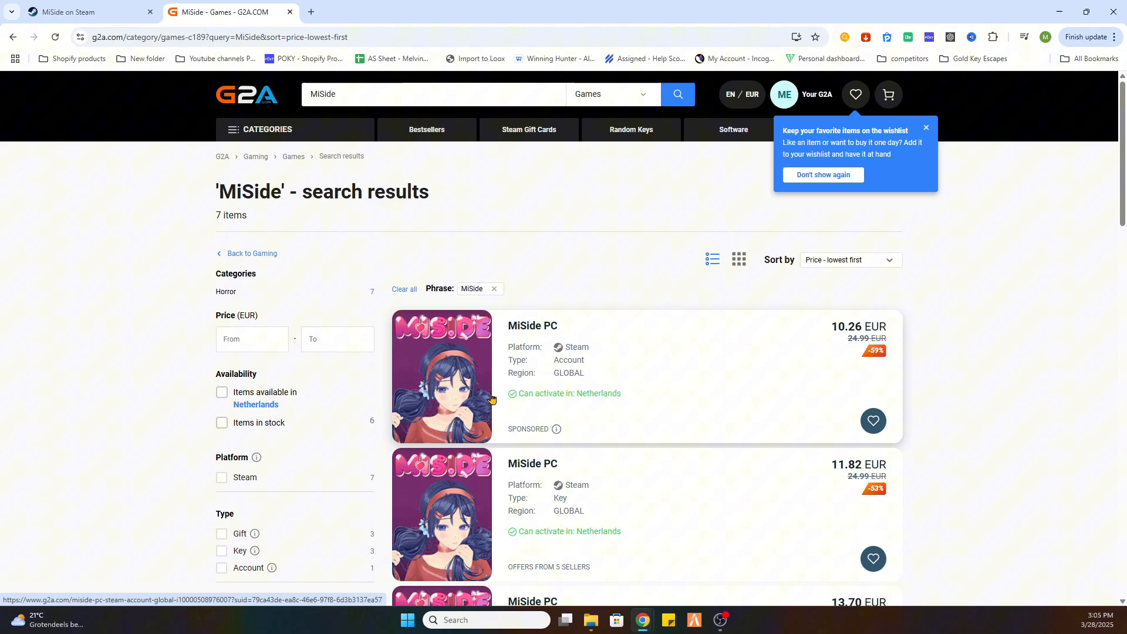
{"action": "mouse_move", "coordinate": [631, 388]}
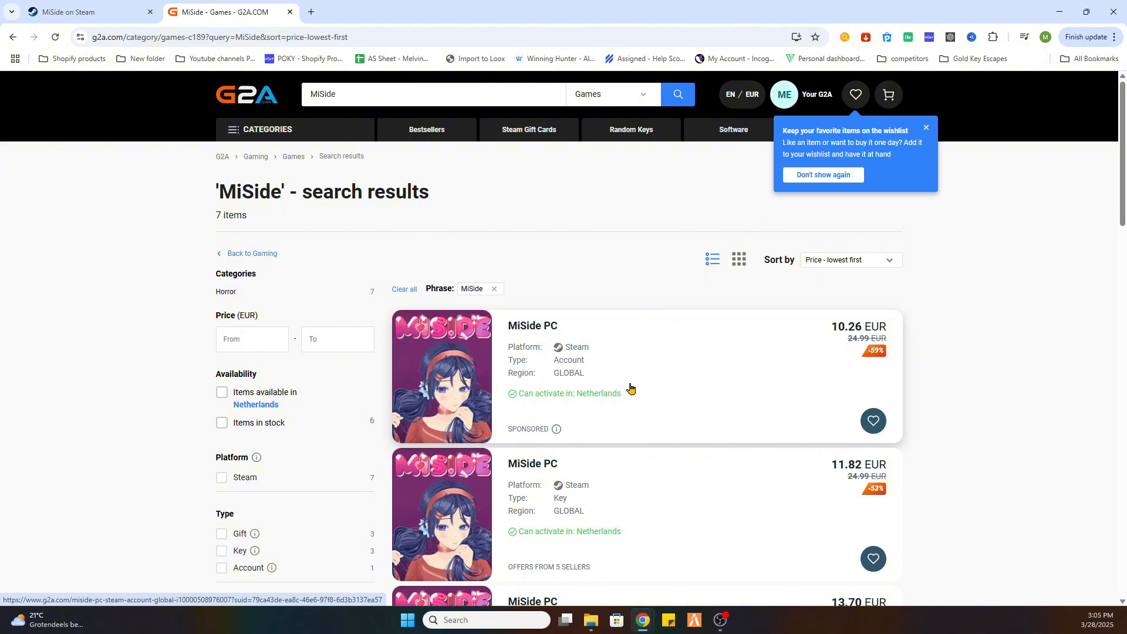
{"action": "mouse_move", "coordinate": [567, 265]}
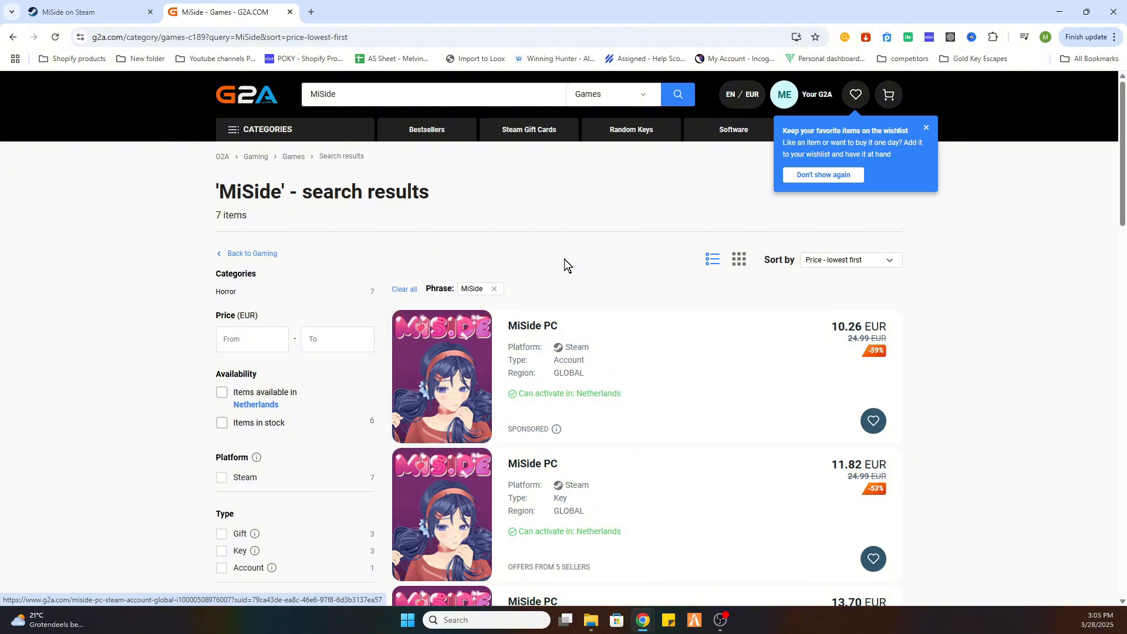
{"action": "mouse_move", "coordinate": [666, 367]}
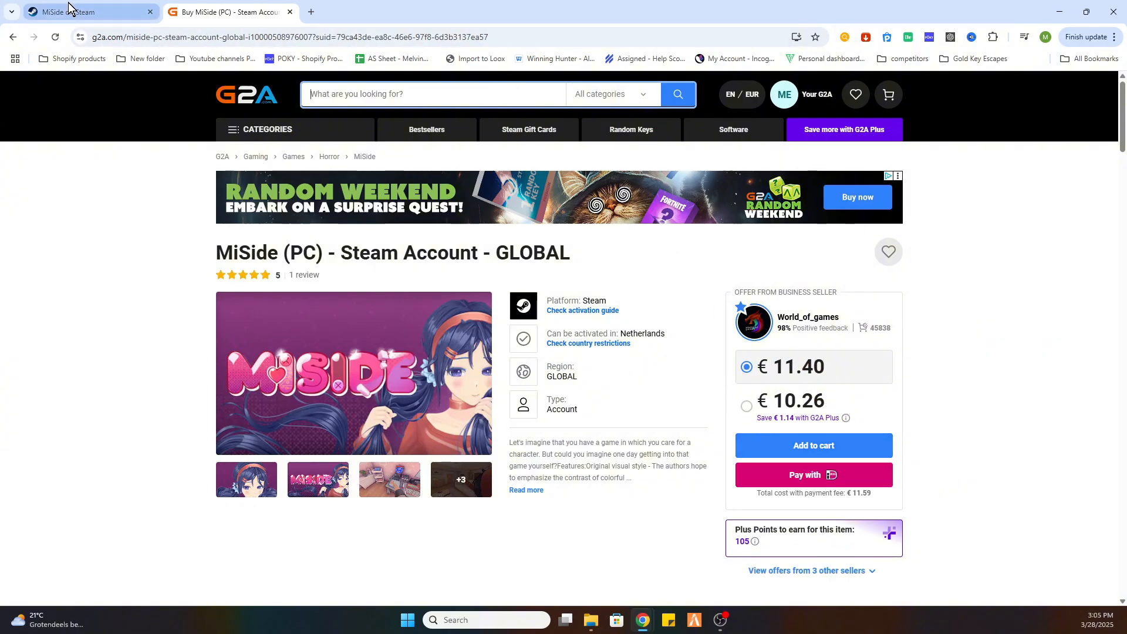
{"action": "left_click", "coordinate": [86, 12]}
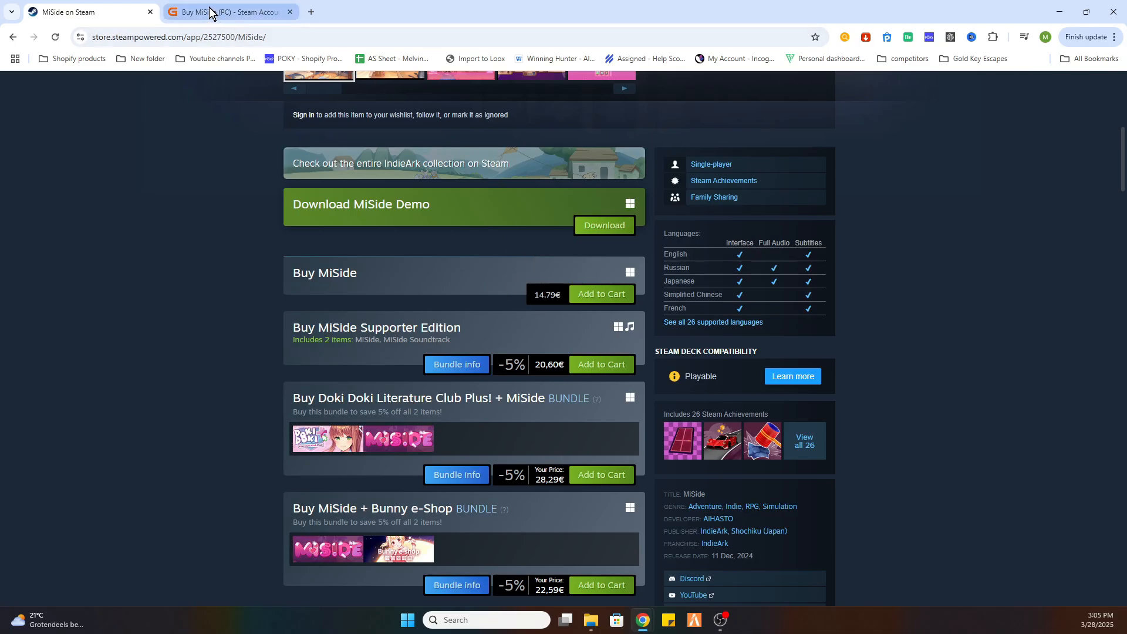
{"action": "left_click", "coordinate": [226, 12]}
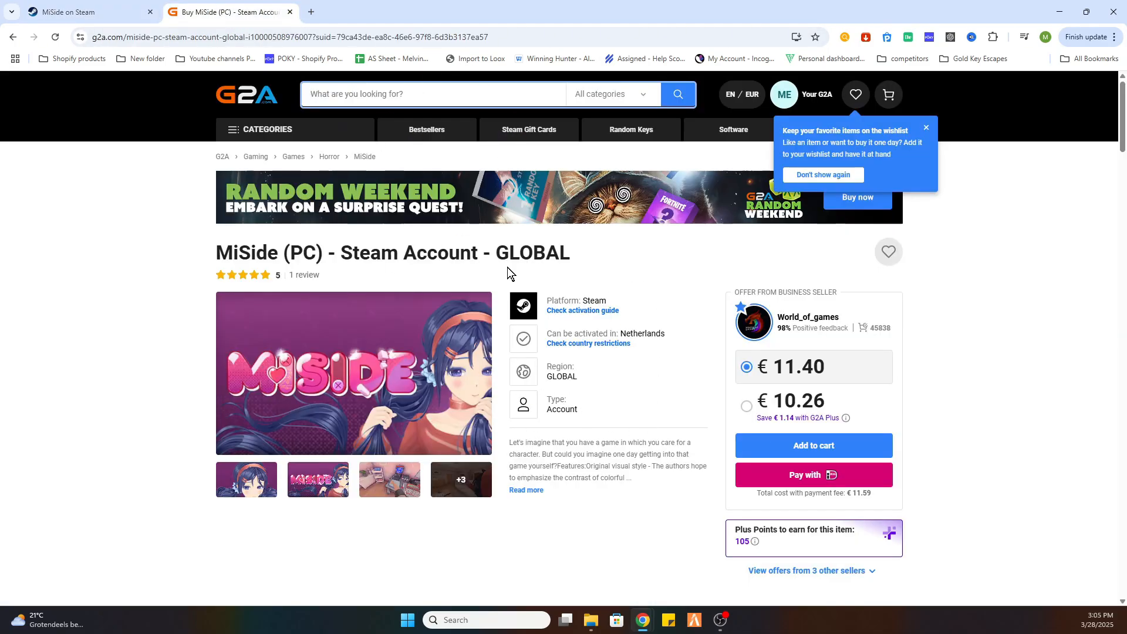
{"action": "mouse_move", "coordinate": [569, 395]}
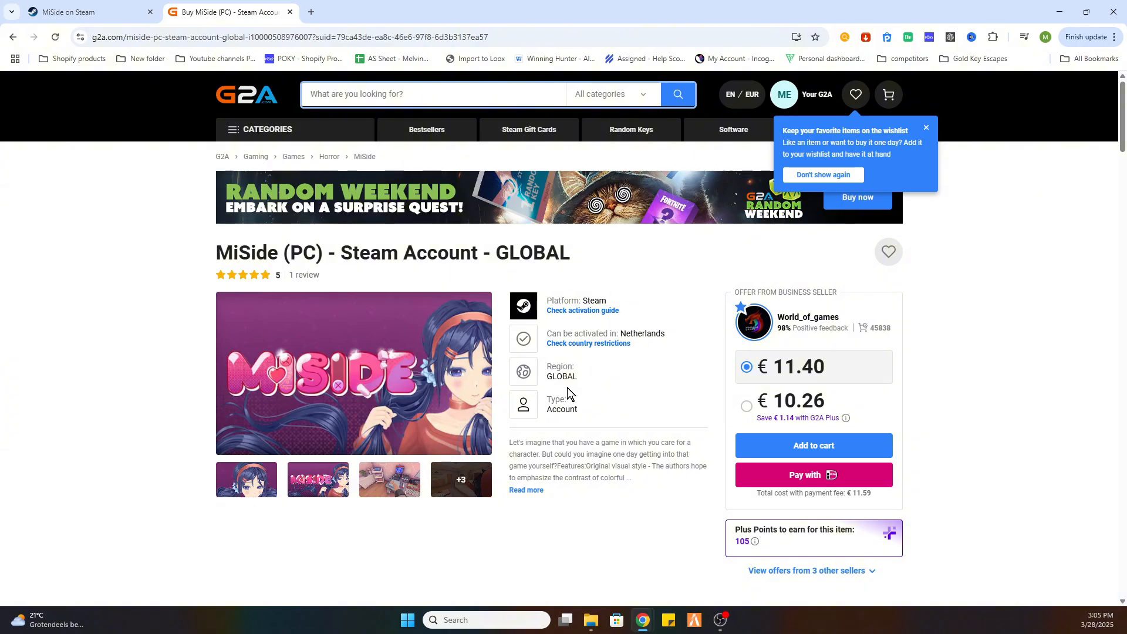
{"action": "mouse_move", "coordinate": [636, 379]}
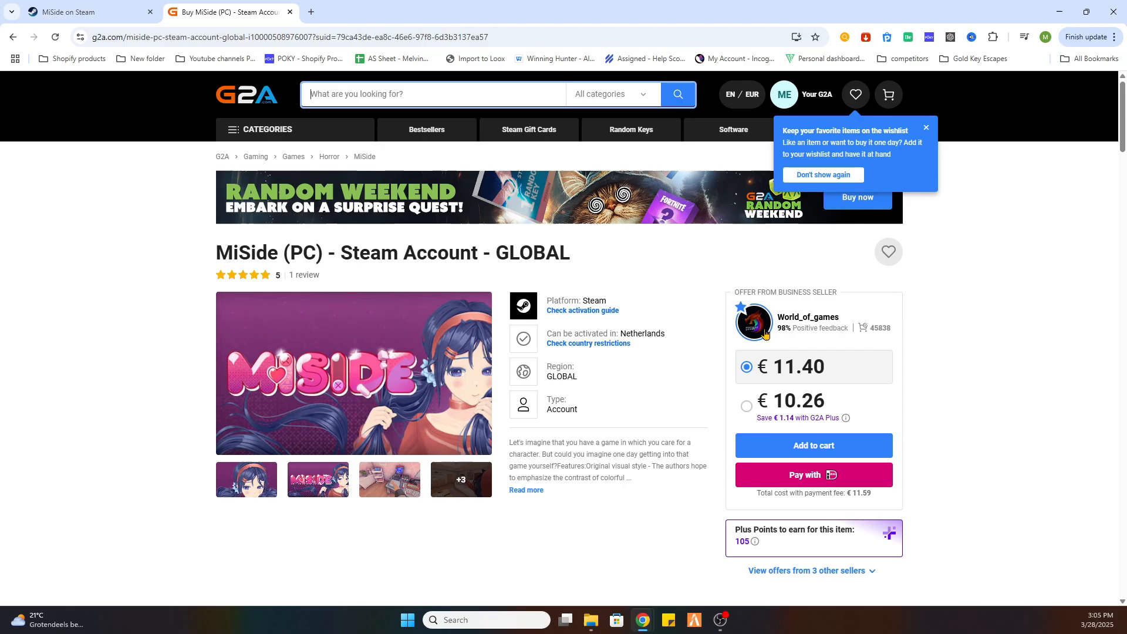
{"action": "mouse_move", "coordinate": [506, 354]}
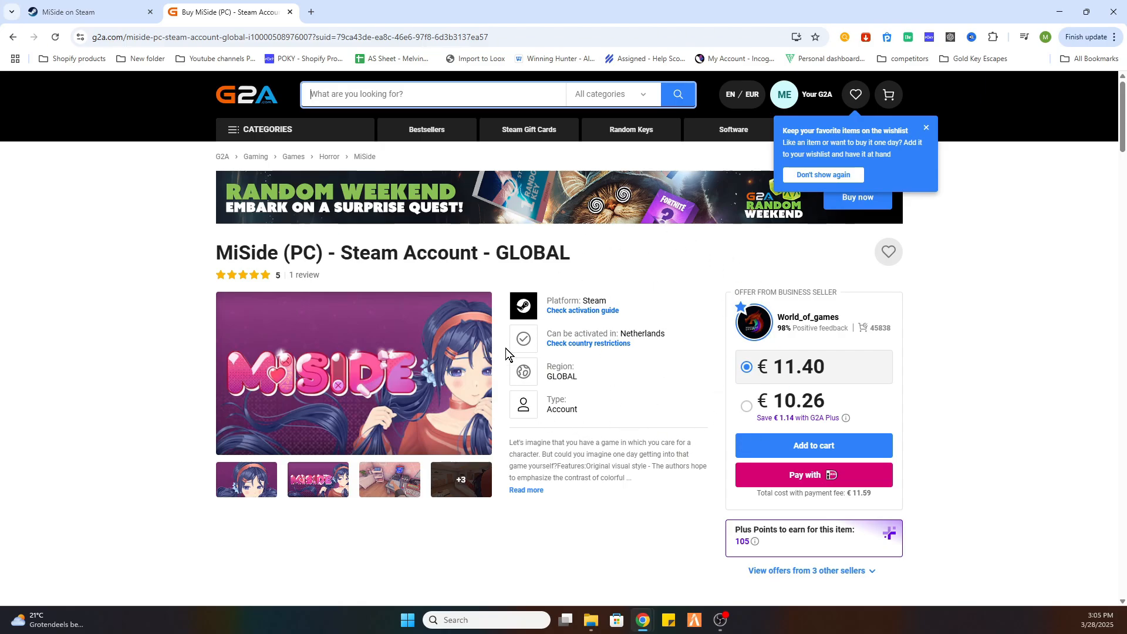
{"action": "mouse_move", "coordinate": [500, 305]}
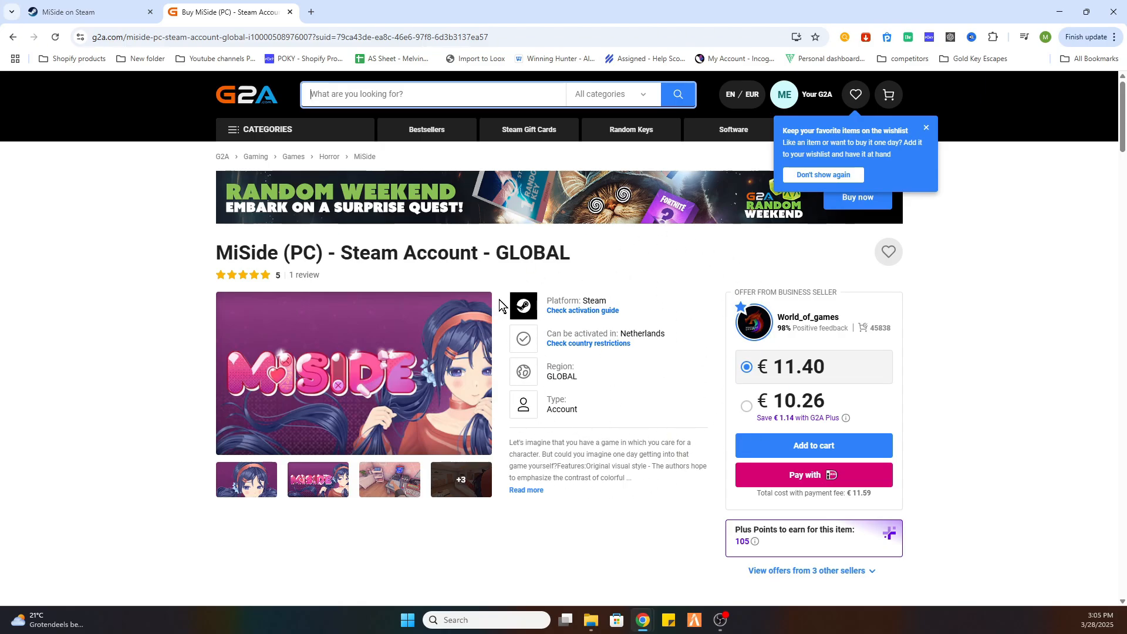
{"action": "mouse_move", "coordinate": [635, 359]}
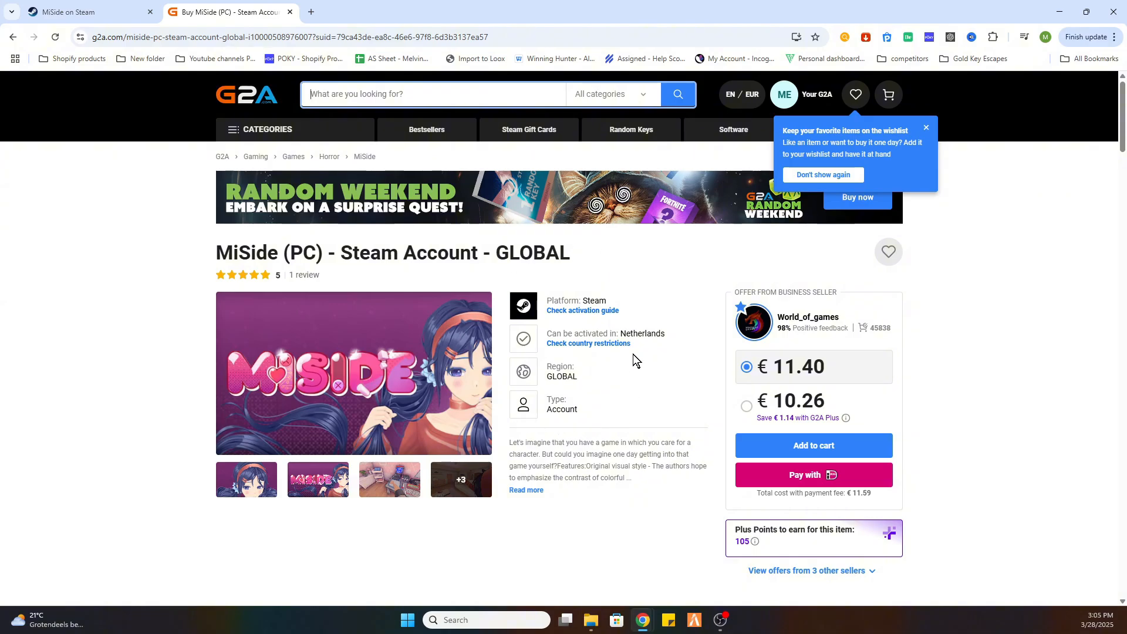
{"action": "mouse_move", "coordinate": [524, 279]}
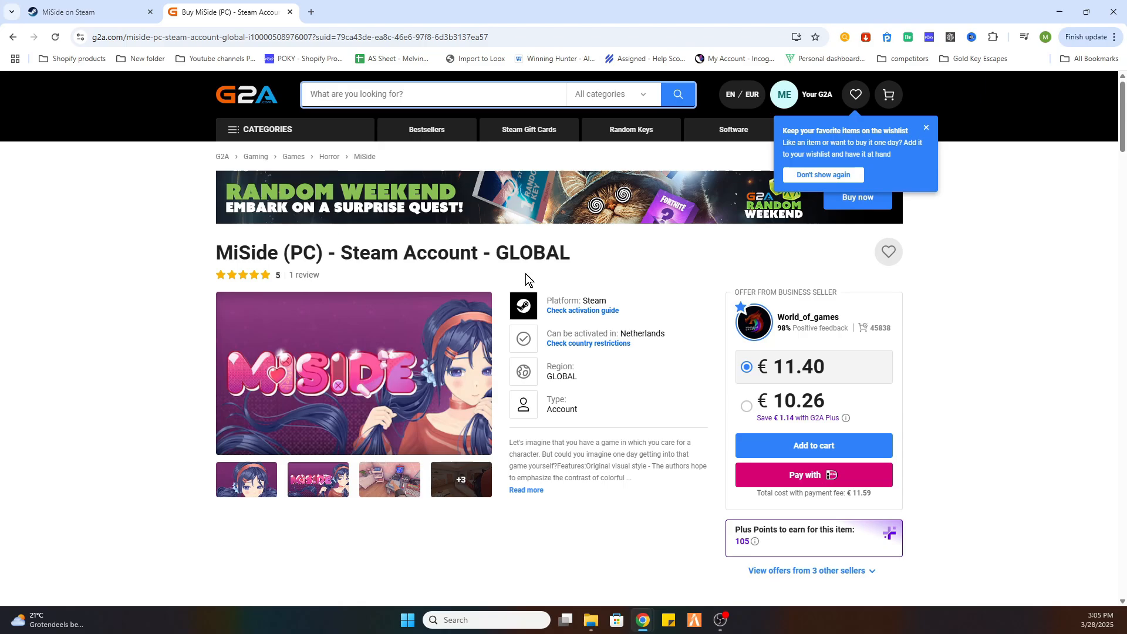
{"action": "mouse_move", "coordinate": [576, 296]}
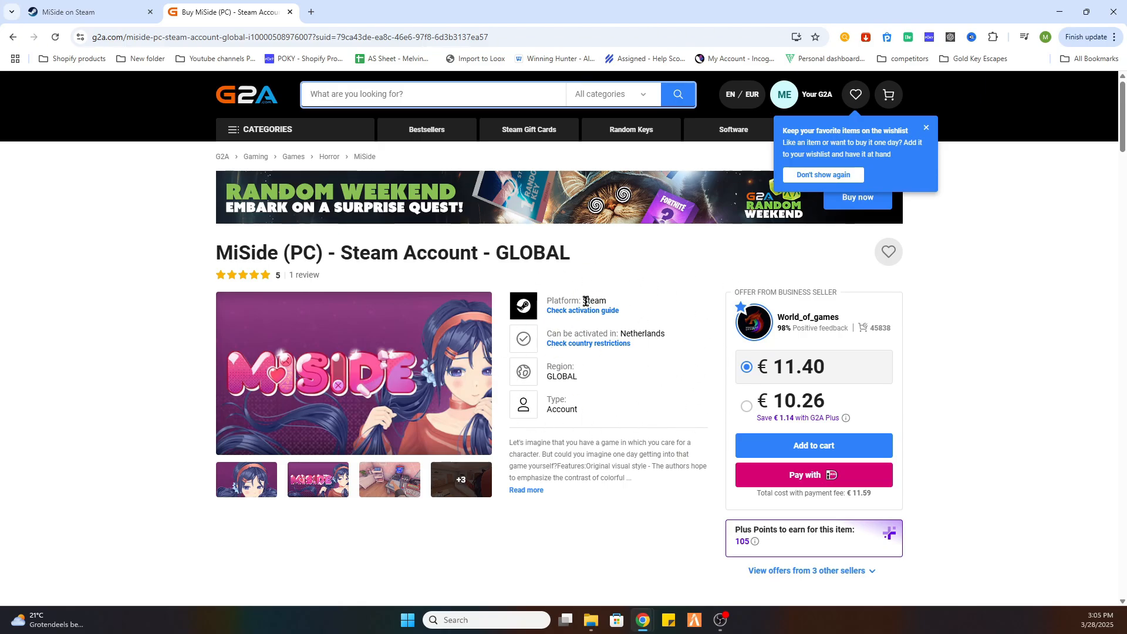
{"action": "mouse_move", "coordinate": [620, 354]}
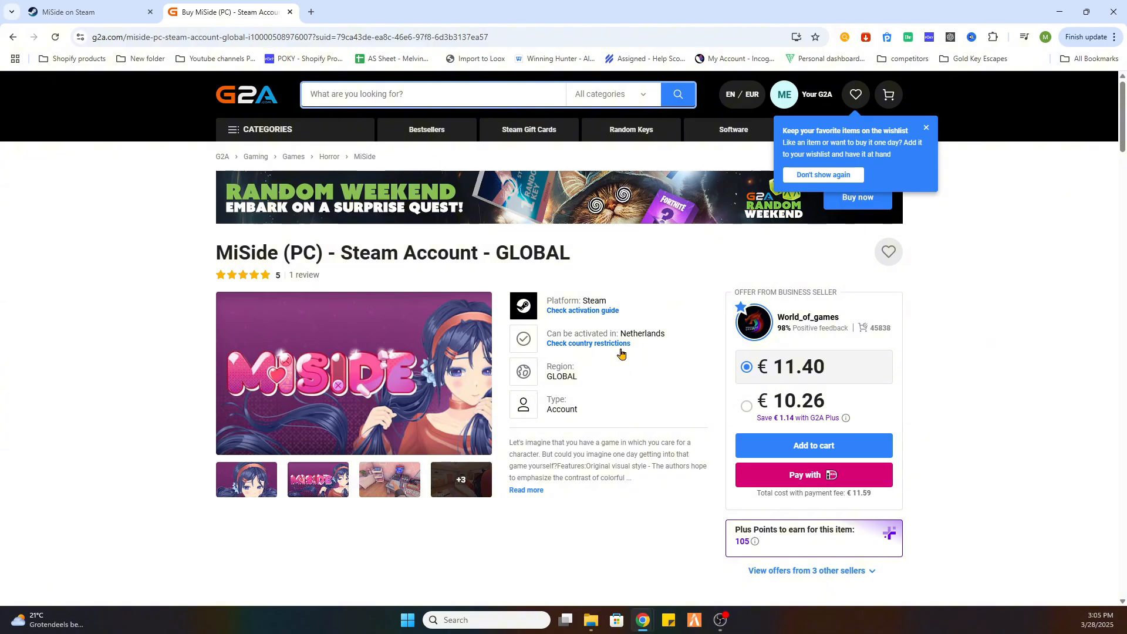